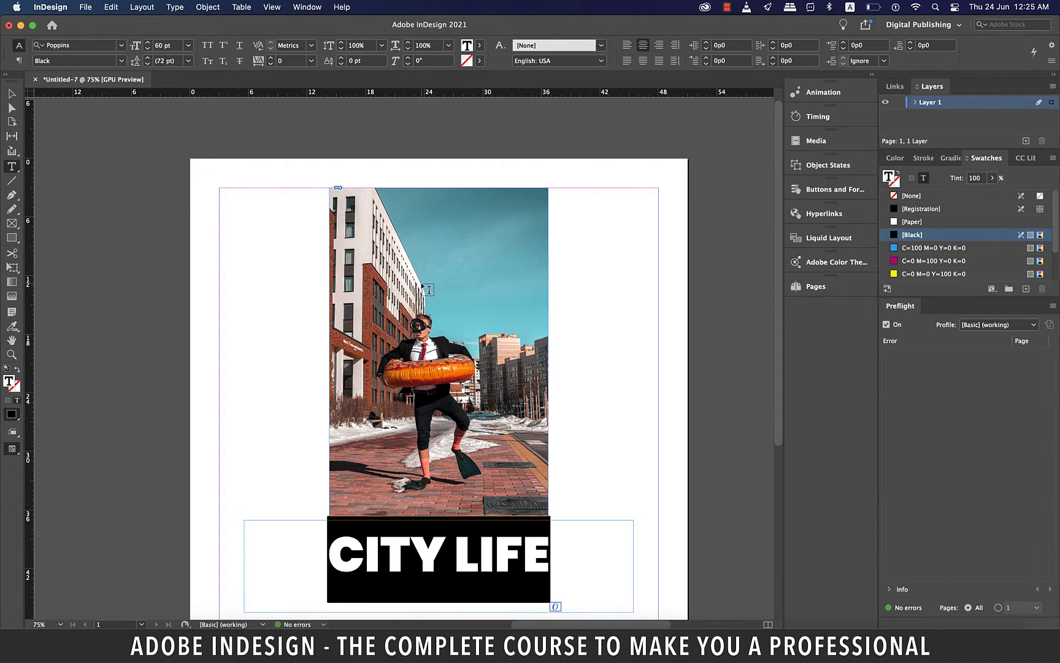
Recolour the CITY LIFE headline from white to a deep red CMYK fill swatch.
{"action": "left_click", "coordinate": [480, 46]}
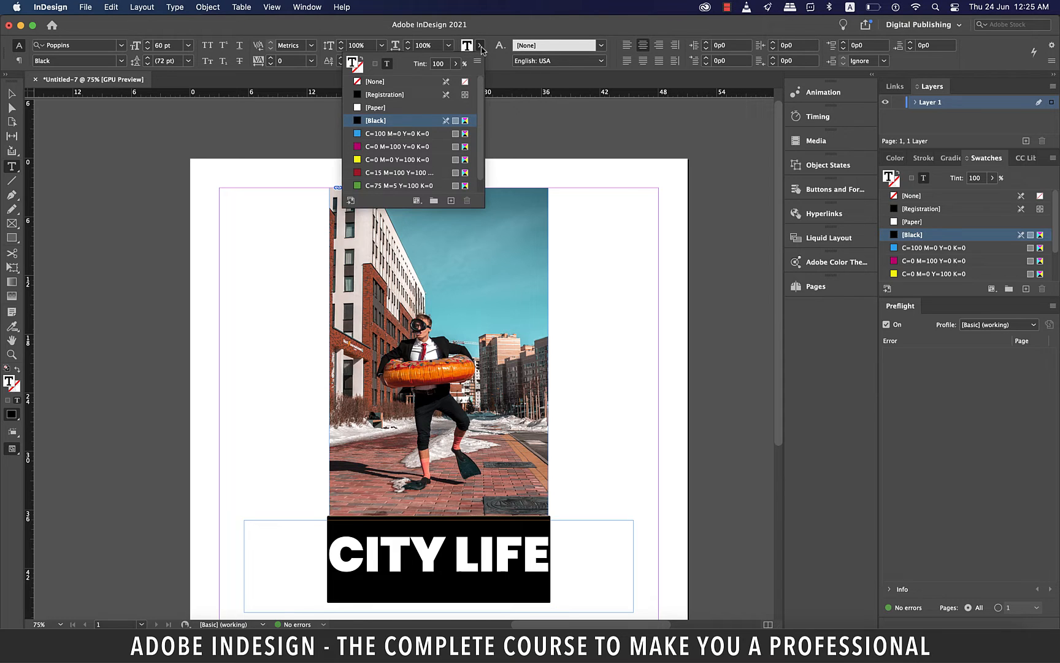
{"action": "left_click", "coordinate": [395, 146]}
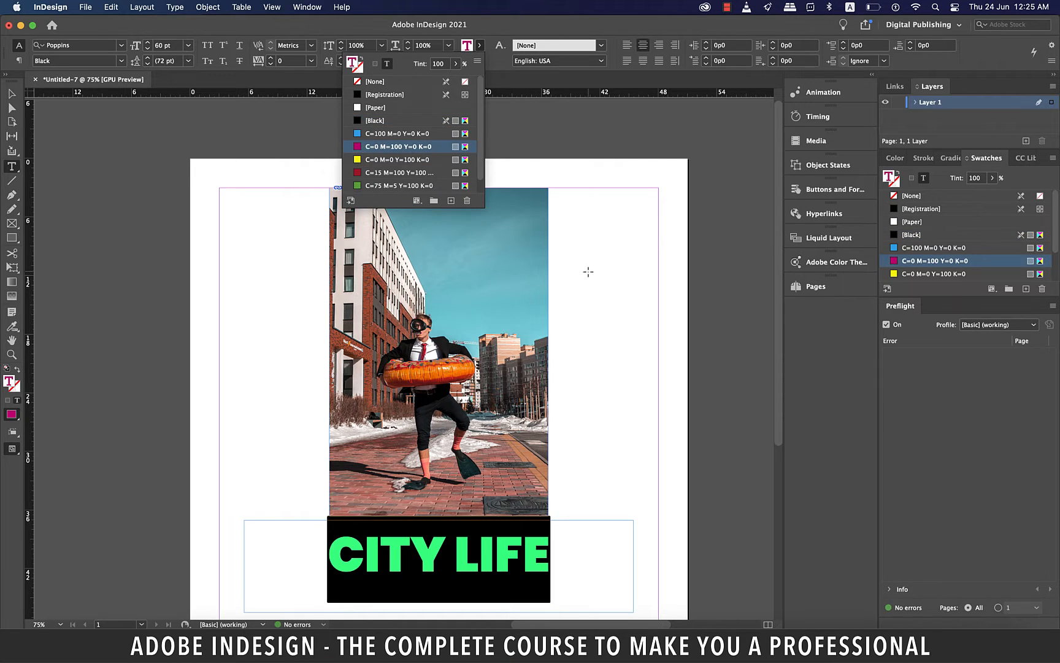
{"action": "left_click", "coordinate": [358, 146]}
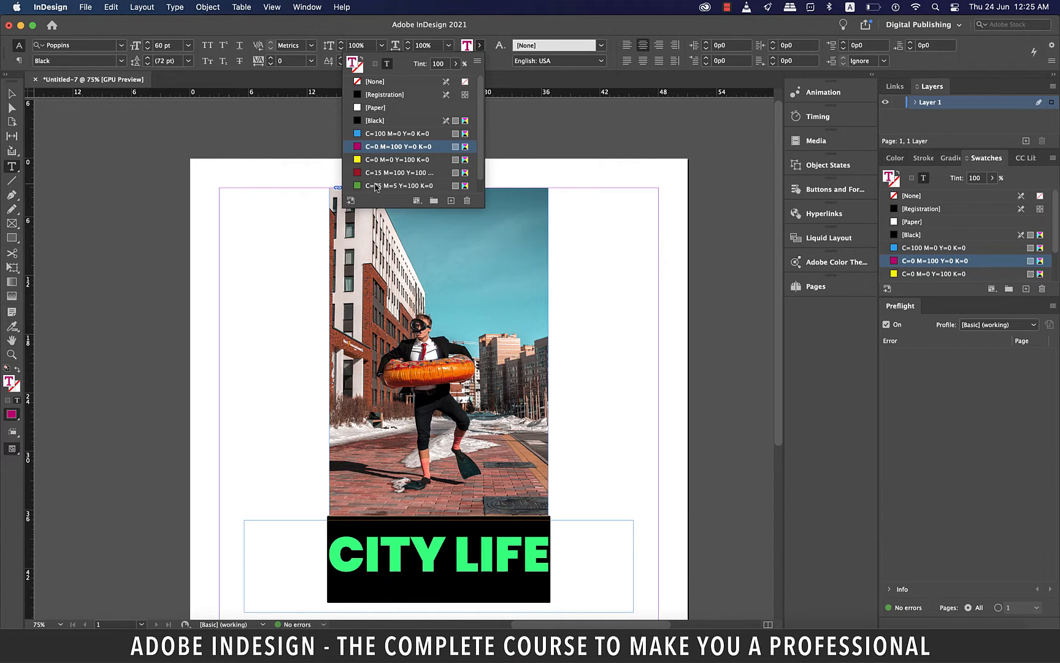
{"action": "left_click", "coordinate": [397, 146]}
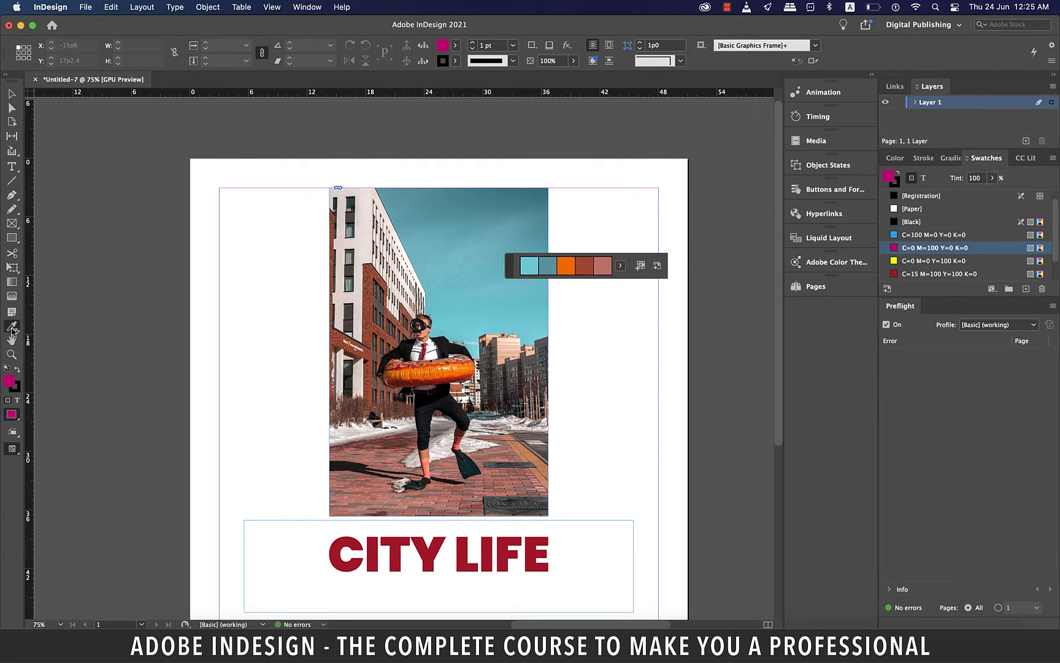
Sample a five-colour theme from the street photo with the Color Theme tool.
{"action": "left_click", "coordinate": [11, 326]}
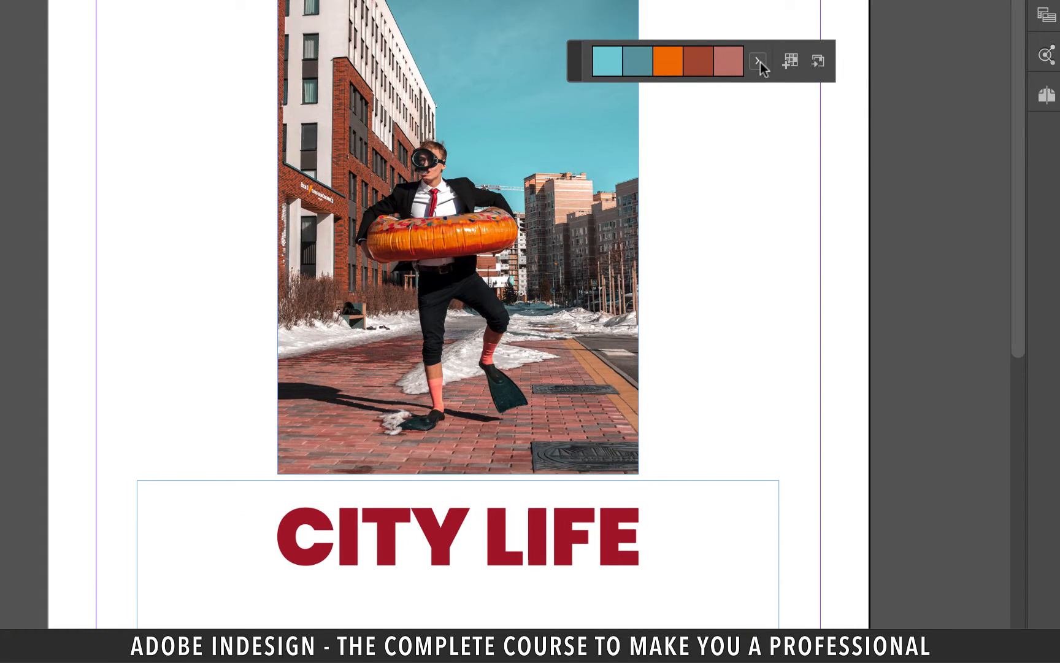
{"action": "left_click", "coordinate": [756, 61]}
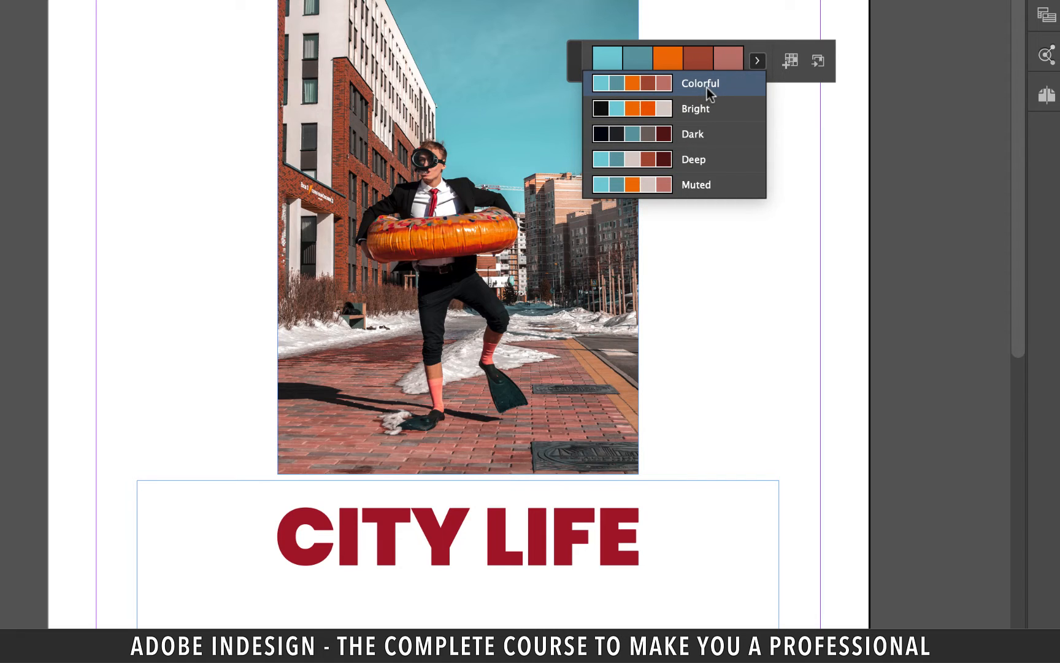
{"action": "mouse_move", "coordinate": [709, 113]}
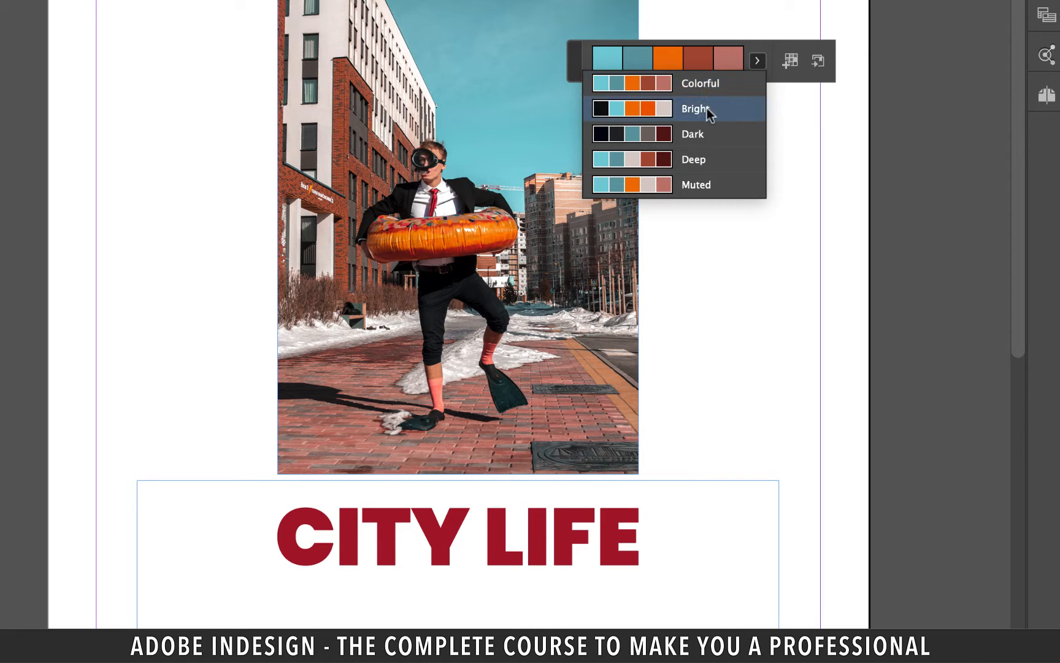
{"action": "mouse_move", "coordinate": [703, 145]}
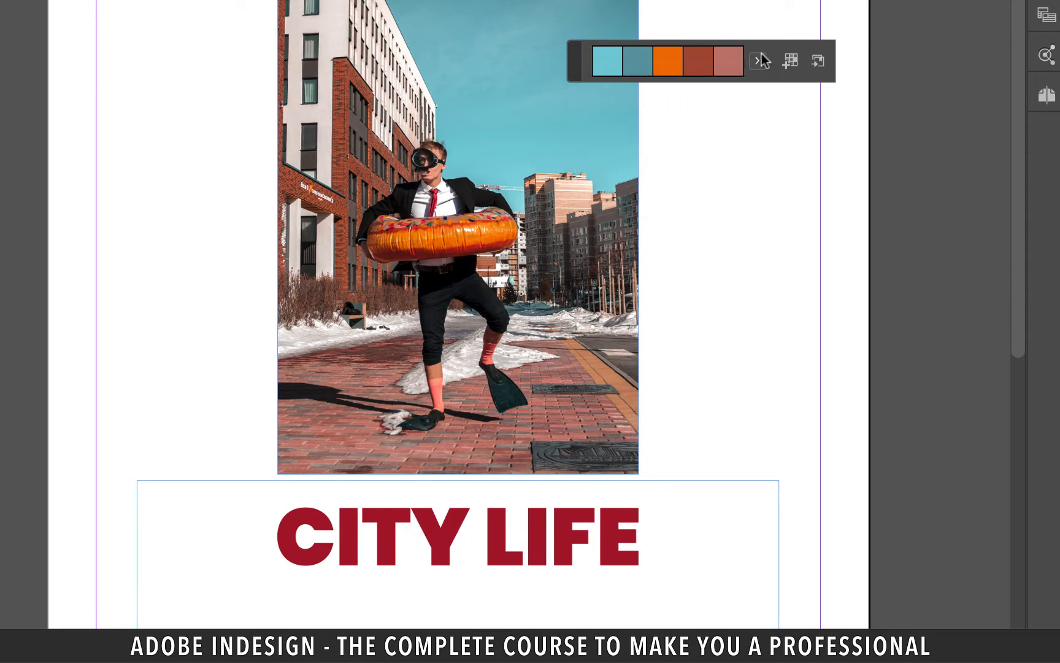
{"action": "mouse_move", "coordinate": [749, 69]}
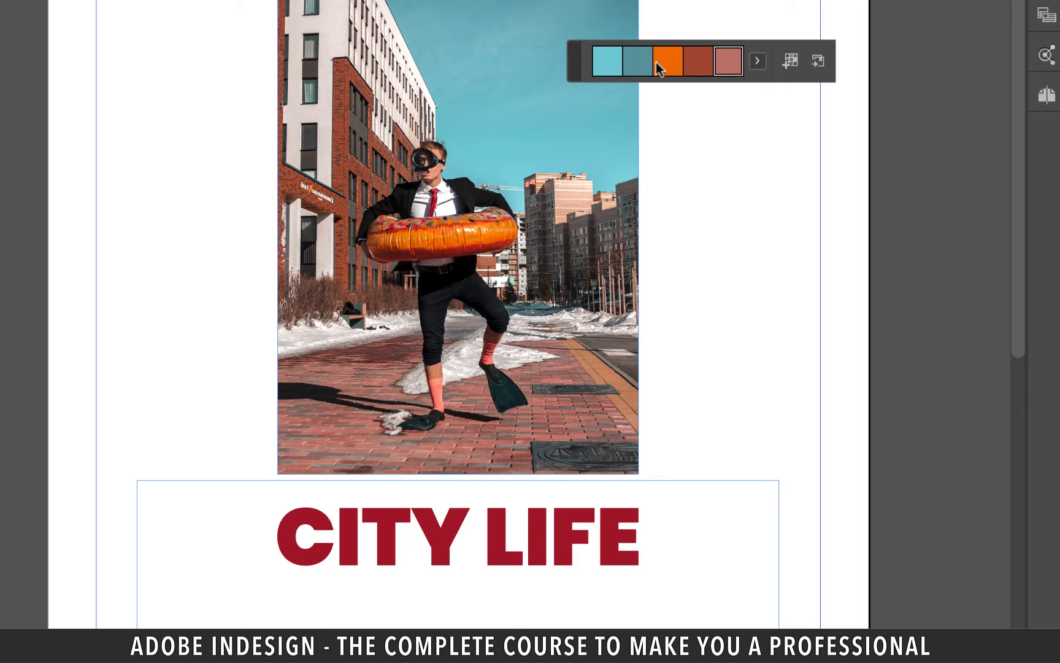
{"action": "mouse_move", "coordinate": [666, 64]}
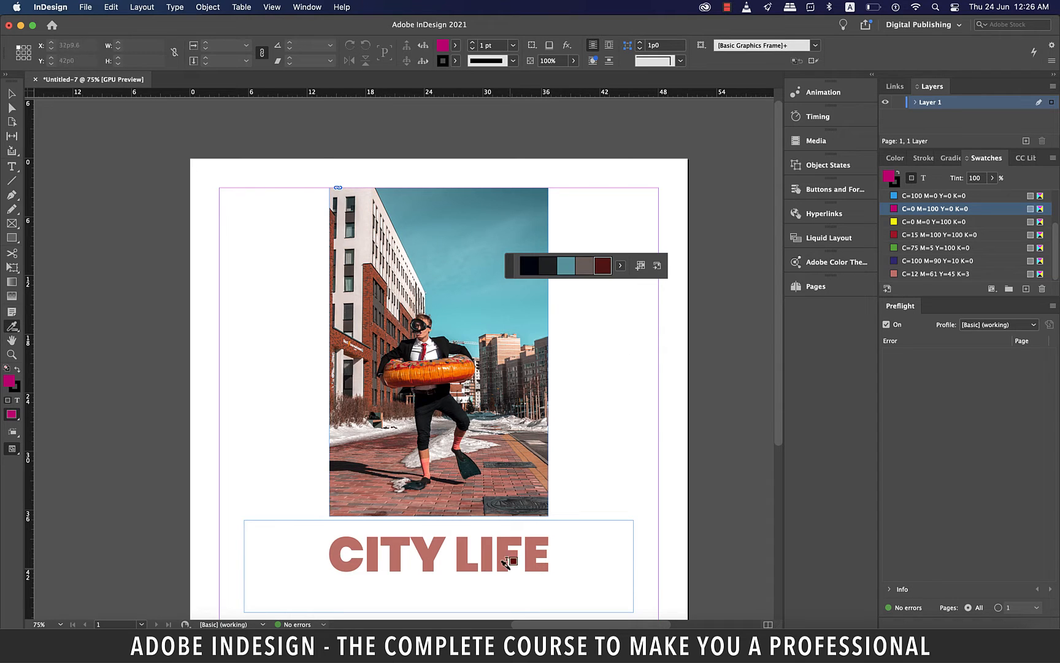
Switch the sampled theme to another variation such as Dark.
{"action": "left_click", "coordinate": [619, 265]}
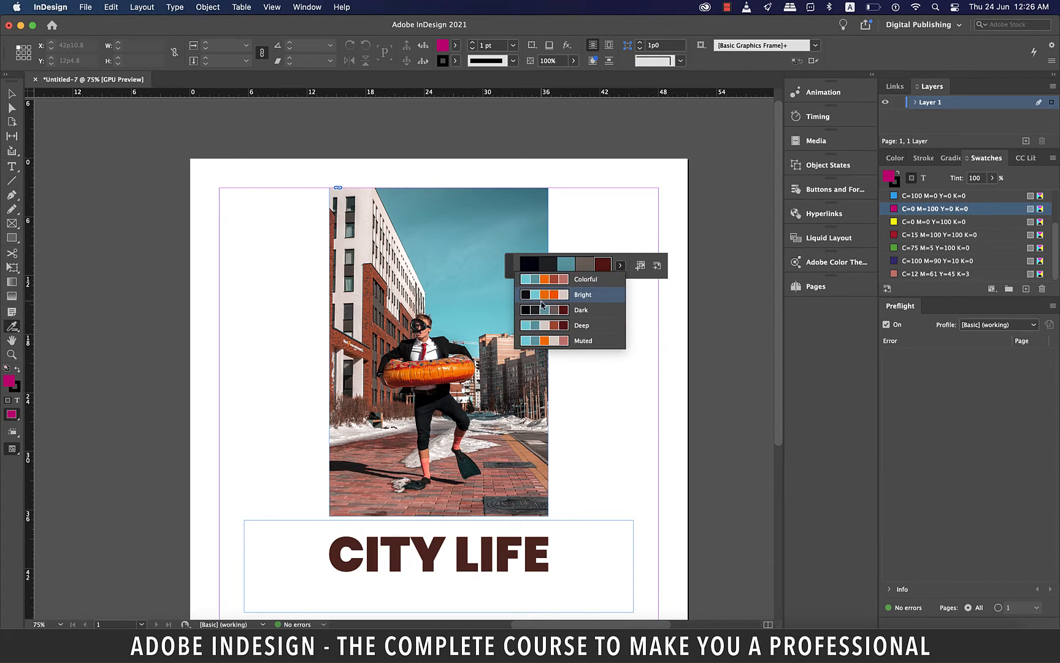
{"action": "left_click", "coordinate": [584, 295]}
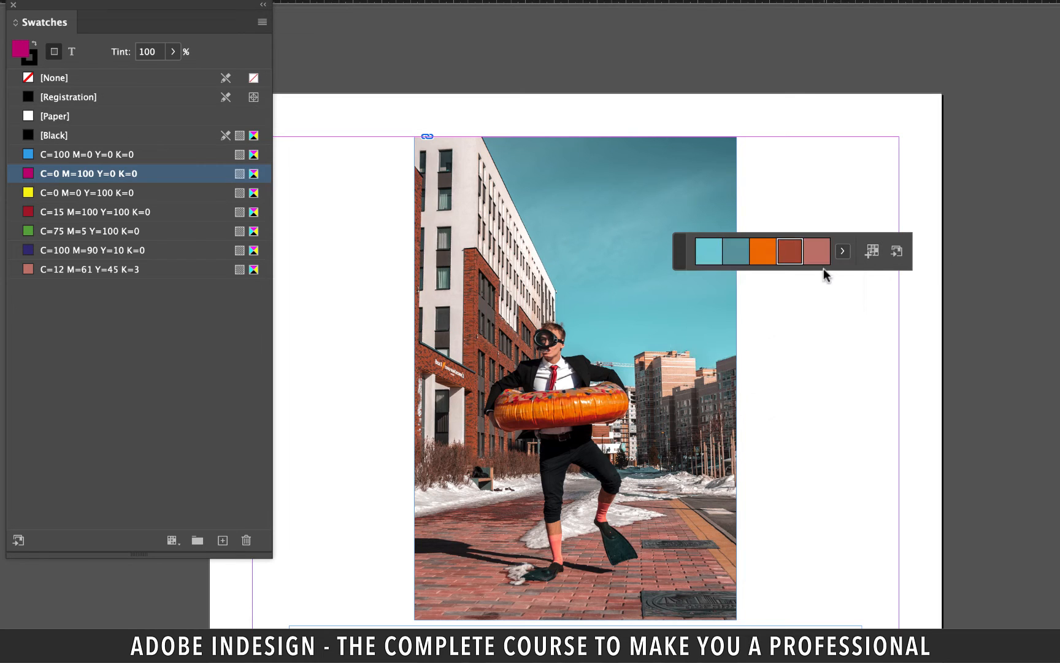
{"action": "mouse_move", "coordinate": [872, 251]}
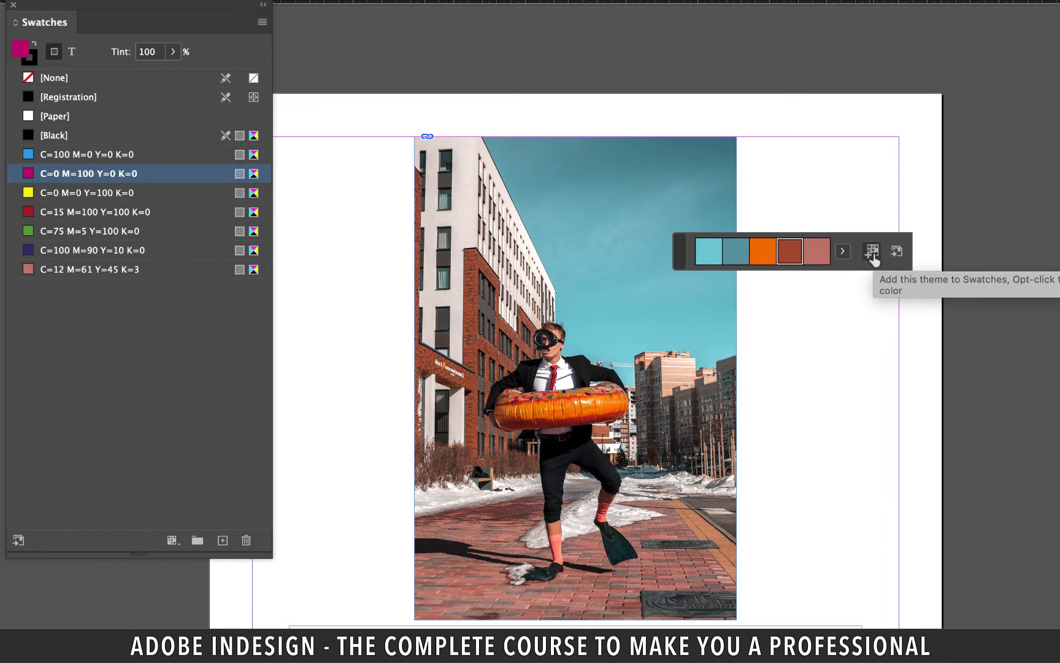
{"action": "mouse_move", "coordinate": [871, 258]}
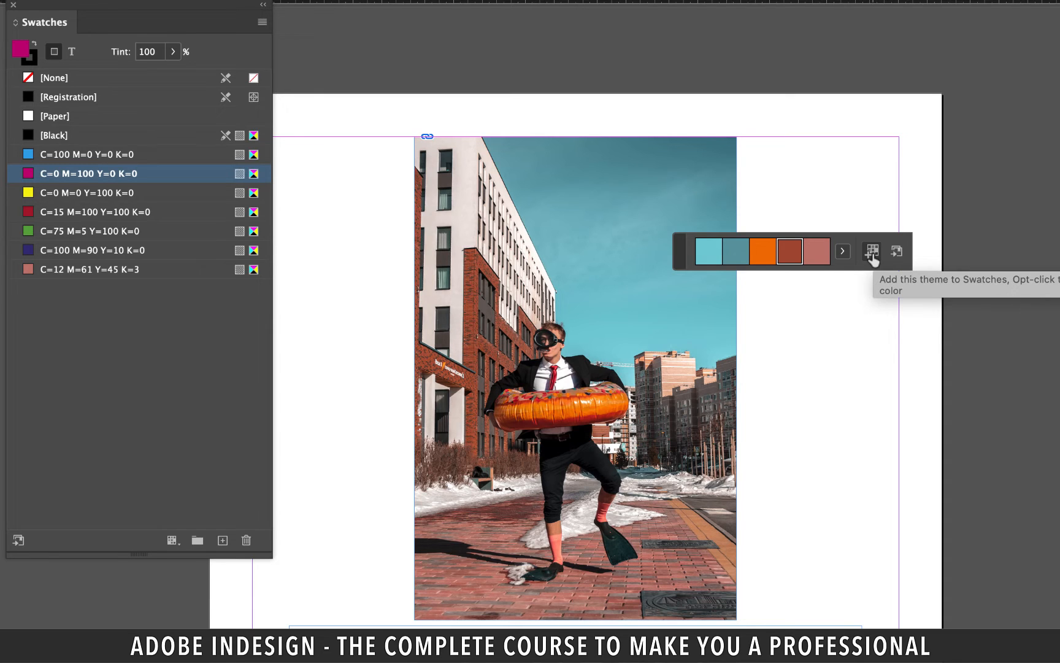
Save the sampled theme to Swatches as the 'Colorful_Theme' colour group.
{"action": "left_click", "coordinate": [872, 252]}
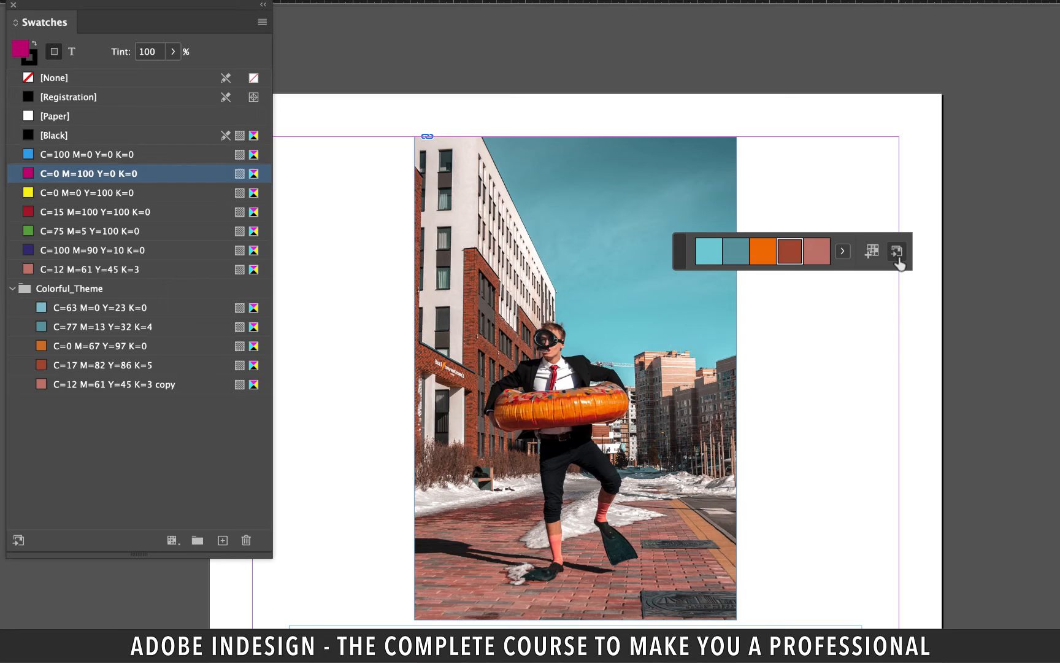
{"action": "mouse_move", "coordinate": [897, 252]}
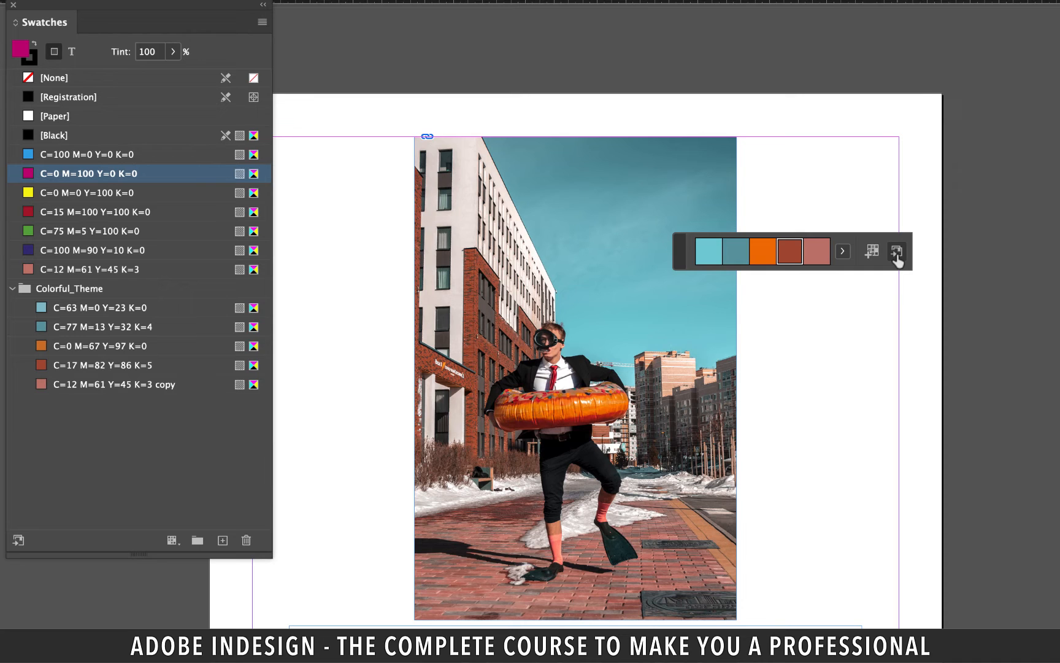
{"action": "mouse_move", "coordinate": [897, 253]}
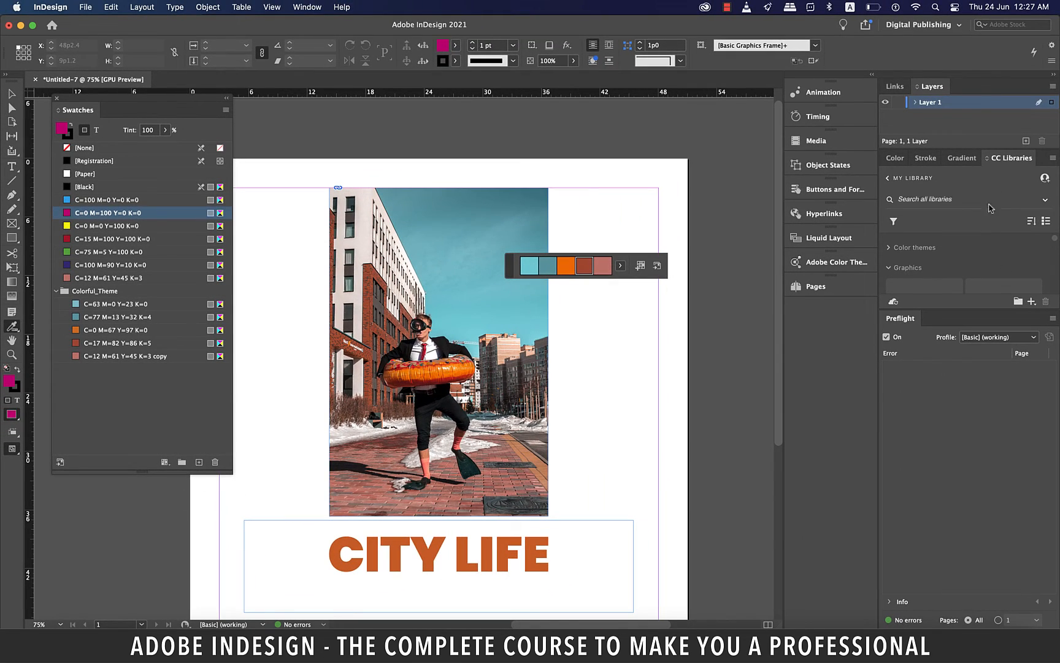
{"action": "mouse_move", "coordinate": [890, 252]}
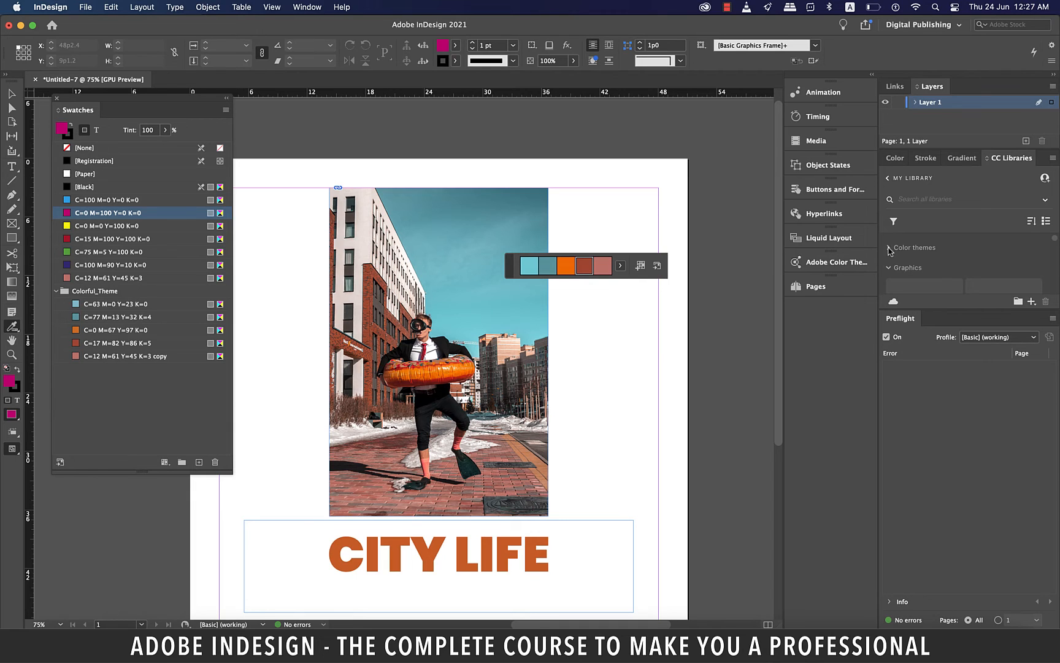
Expand Color themes in CC Libraries to reveal the saved 'Untitled-7-Colorful' theme.
{"action": "left_click", "coordinate": [890, 248]}
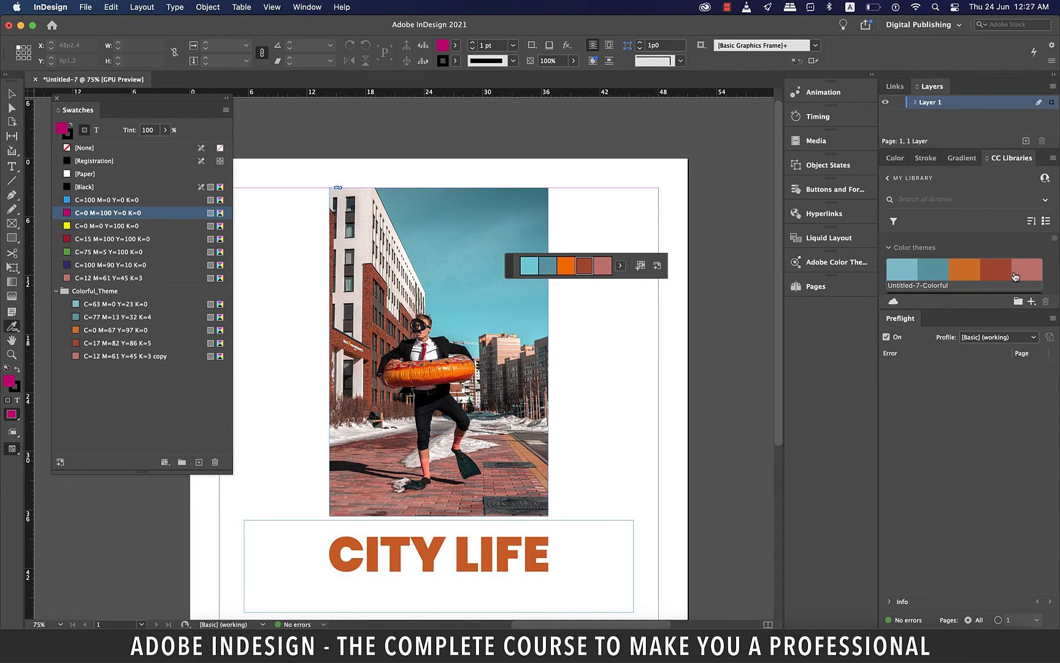
{"action": "mouse_move", "coordinate": [928, 277]}
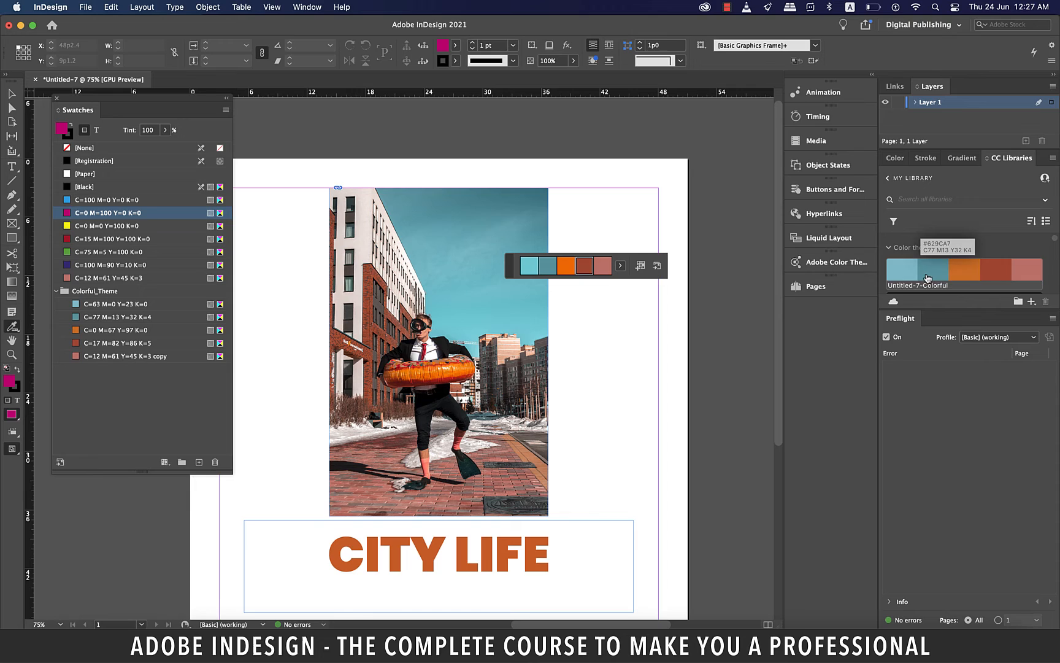
{"action": "mouse_move", "coordinate": [896, 255]}
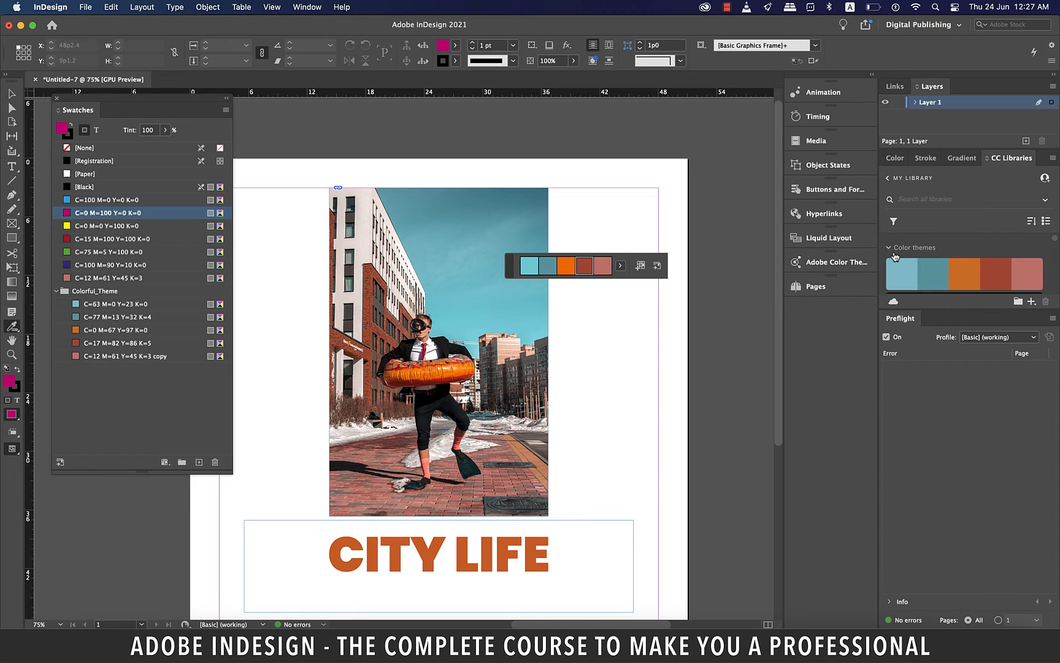